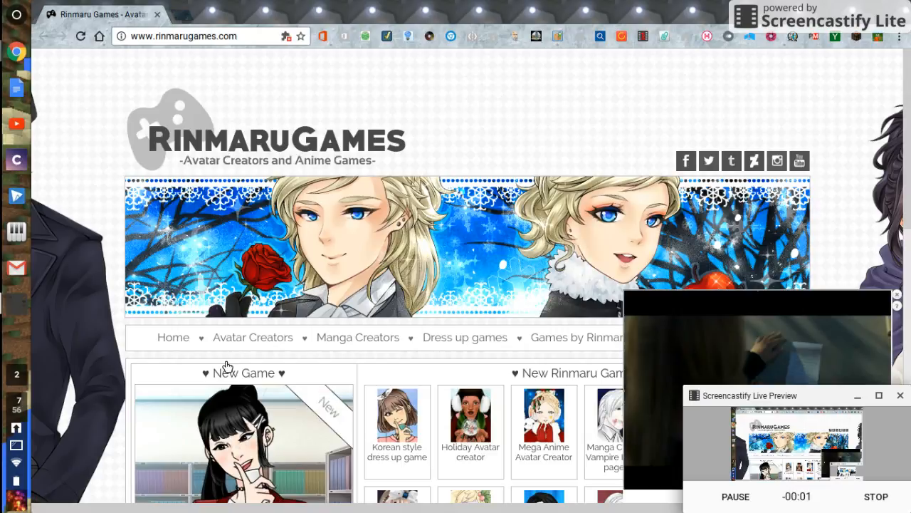
- Select the address bar on the Rinmaru Games page to clear its URL
left_click(723, 495)
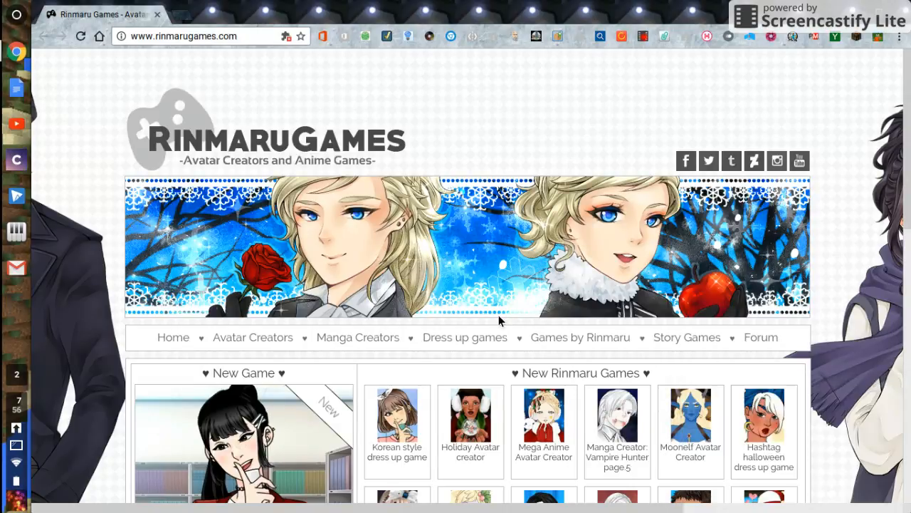
mouse_move(251, 34)
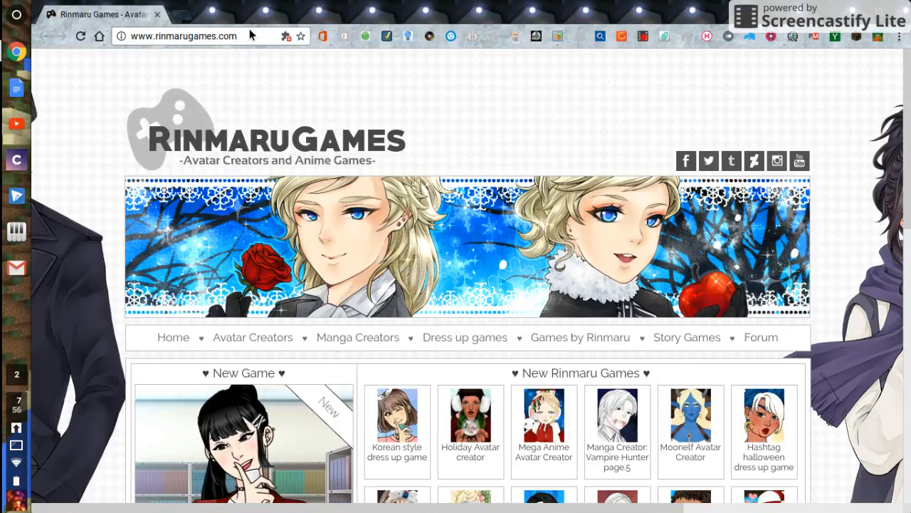
left_click(185, 36)
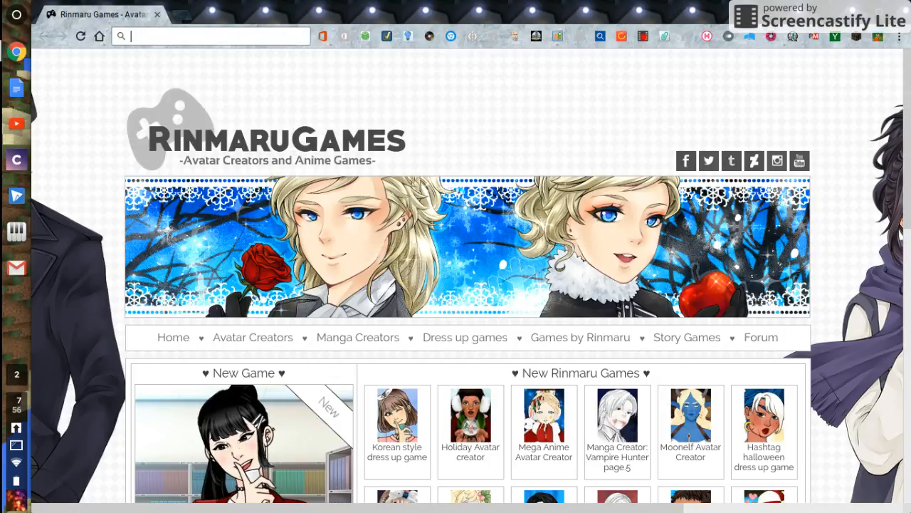
- Search Google for 'play slither.io' and choose the slitherio.org Play Slither.io result
type("play slither.io")
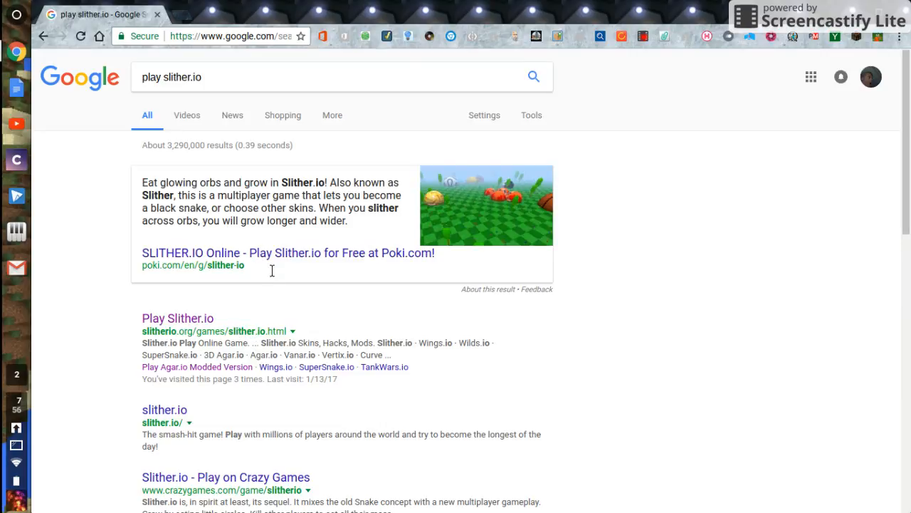
mouse_move(316, 362)
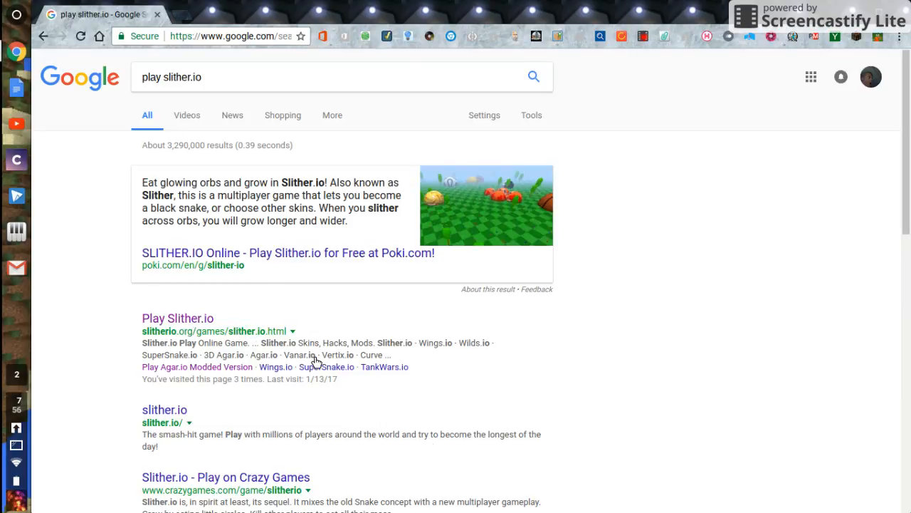
left_click(177, 317)
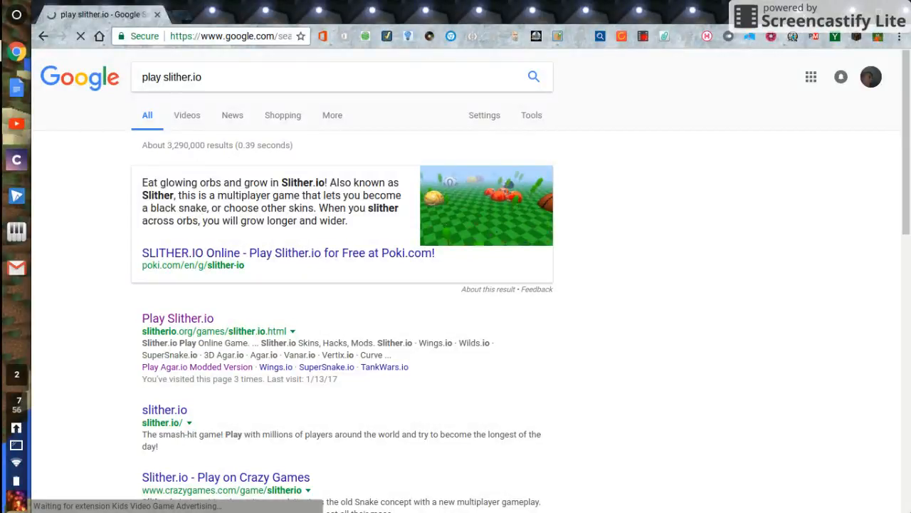
left_click(176, 318)
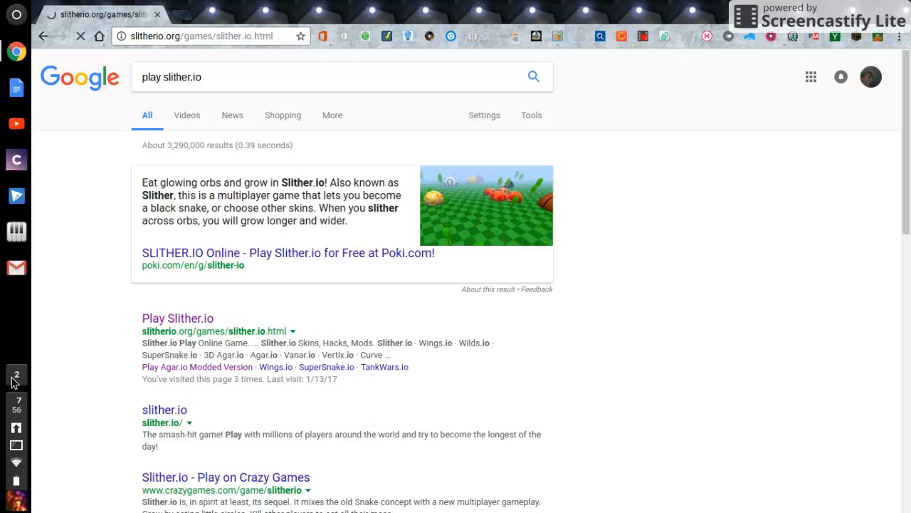
- Load the Slither.io start screen with its Nickname field and Play button
left_click(176, 318)
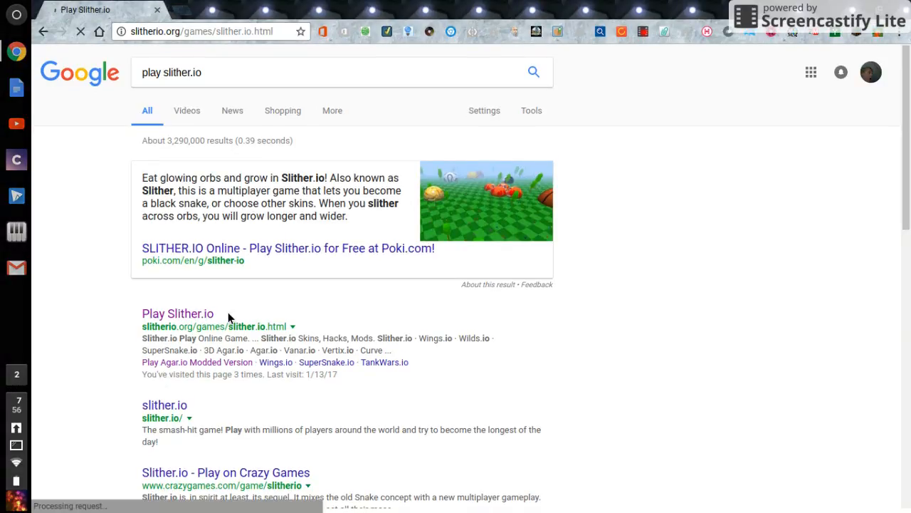
left_click(177, 313)
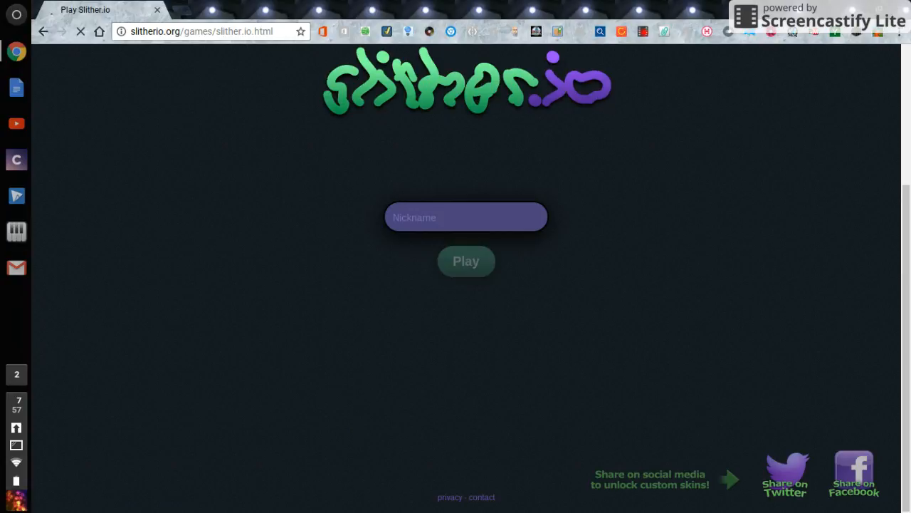
mouse_move(309, 389)
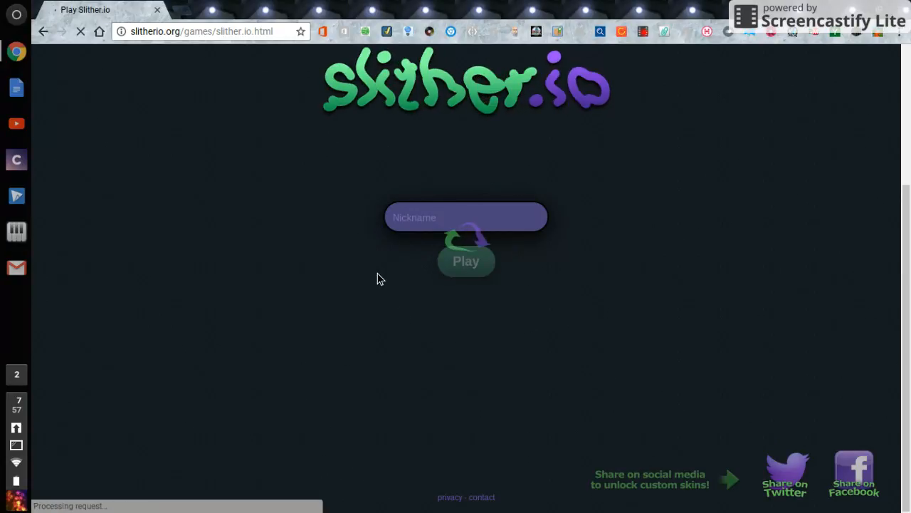
mouse_move(397, 245)
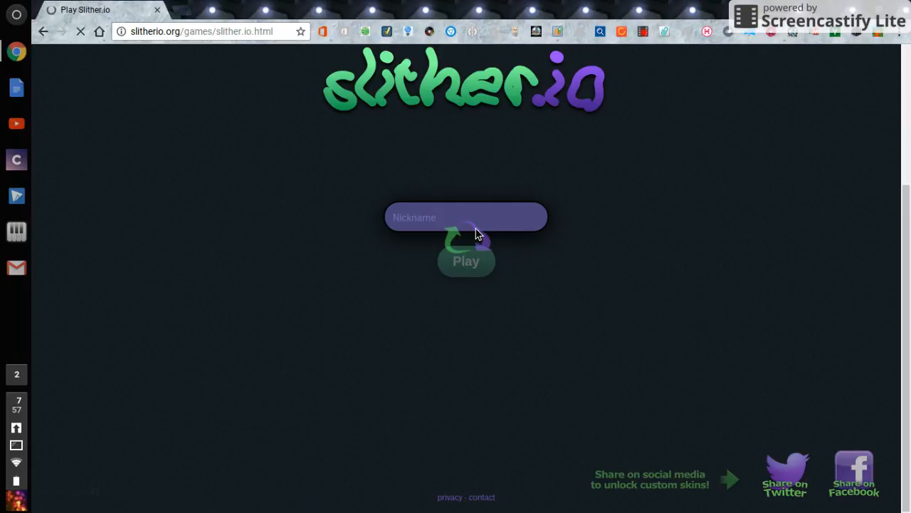
mouse_move(459, 198)
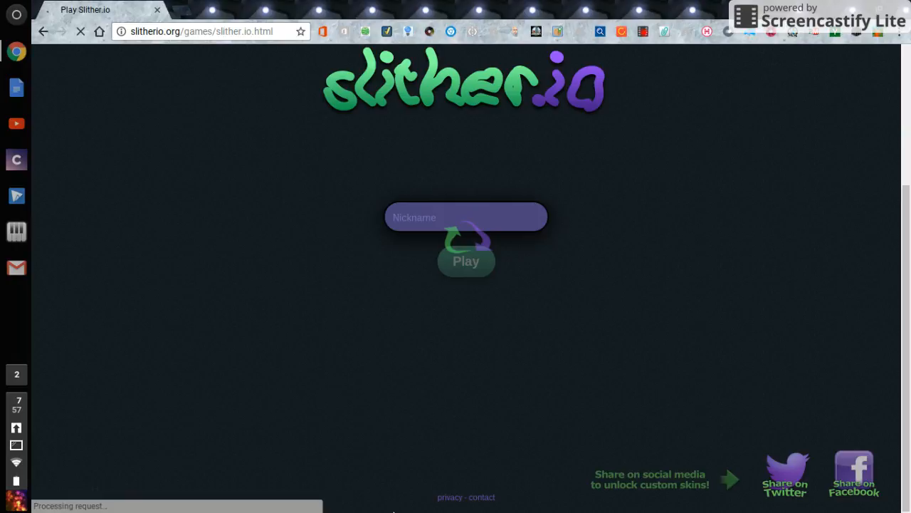
- Play a Slither.io round as the purple snake to length 25, then return to Rinmaru Games
left_click(466, 261)
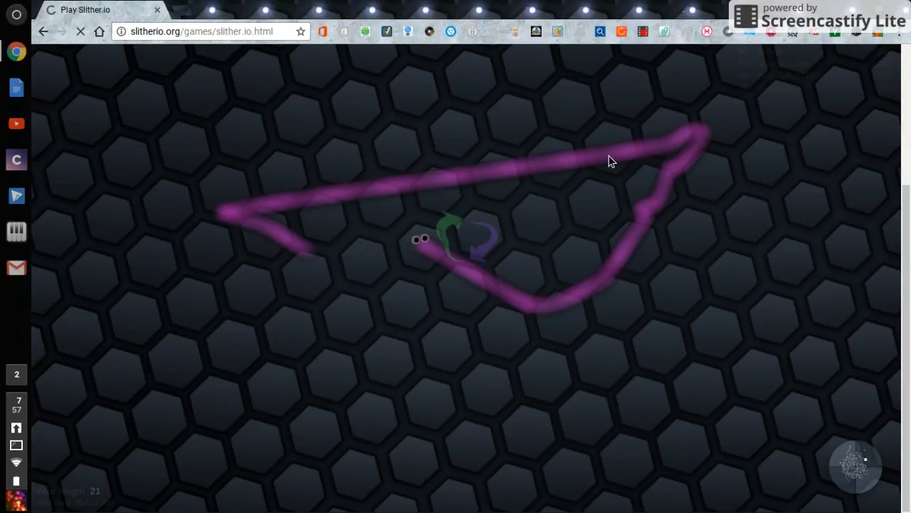
mouse_move(422, 309)
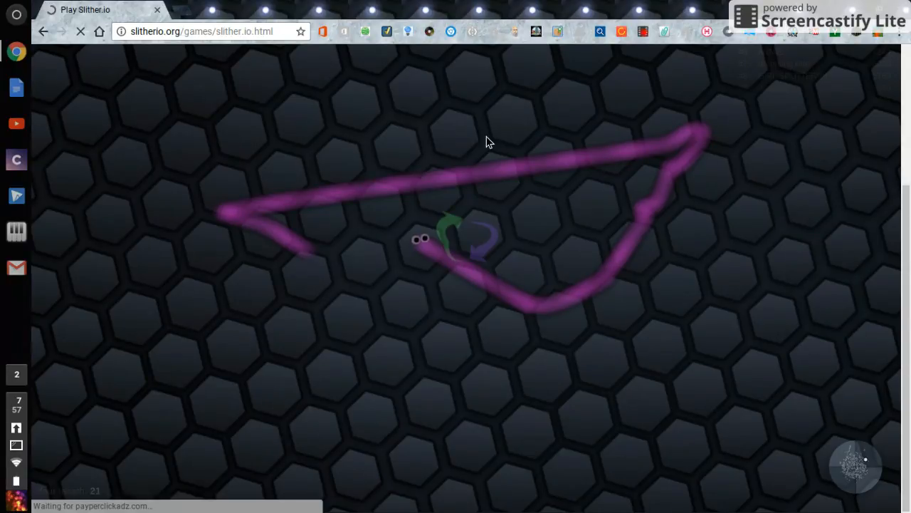
mouse_move(745, 383)
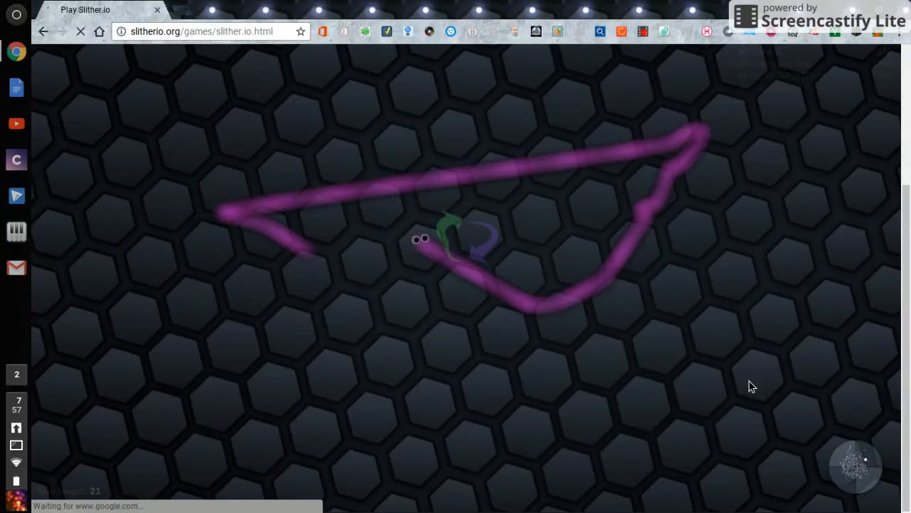
mouse_move(6, 9)
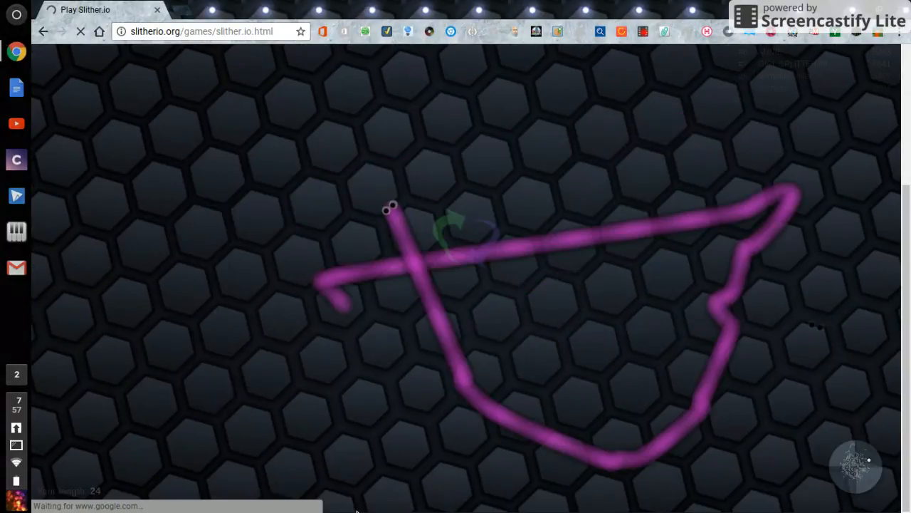
mouse_move(578, 140)
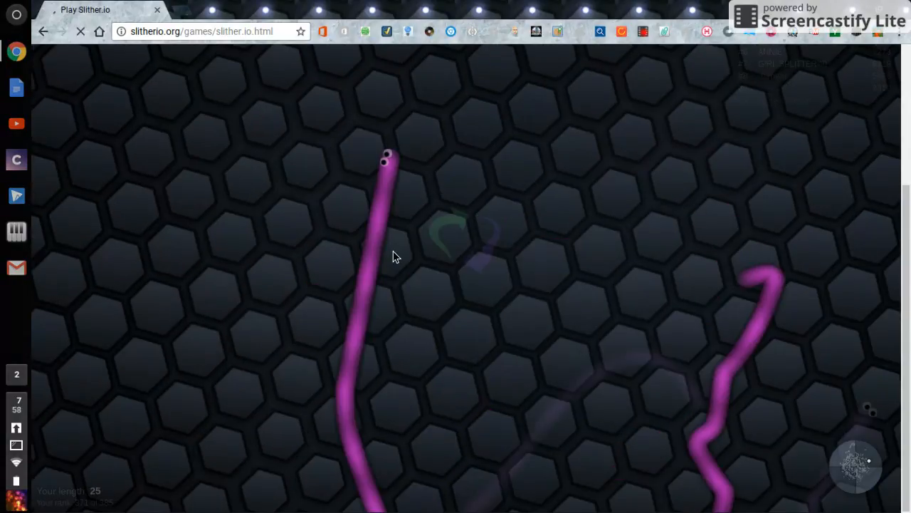
mouse_move(280, 137)
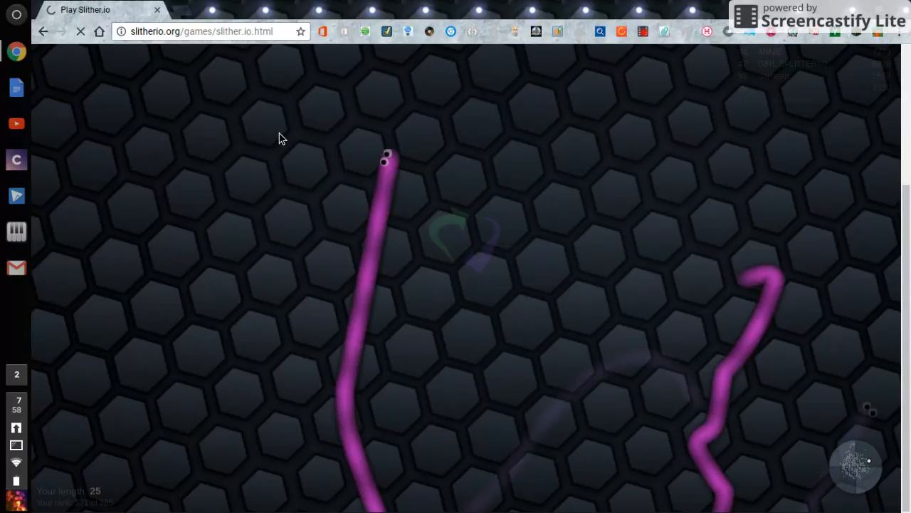
mouse_move(240, 174)
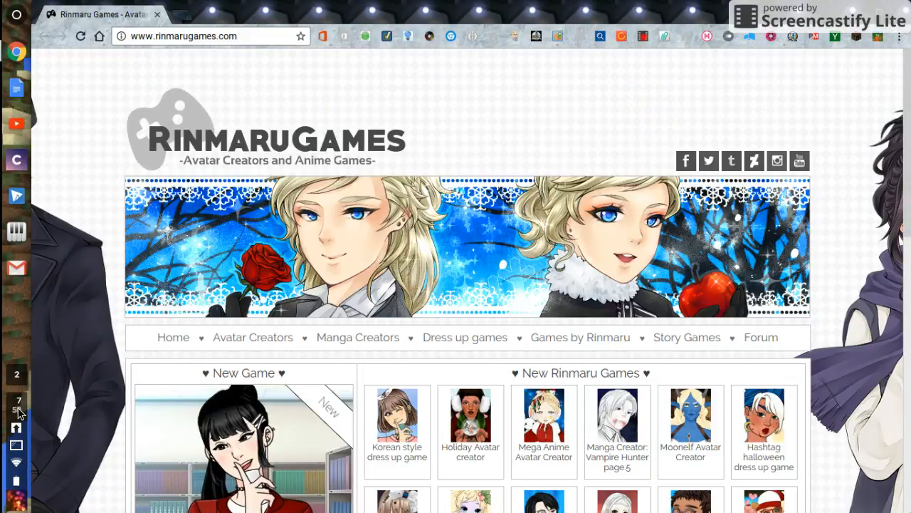
left_click(16, 405)
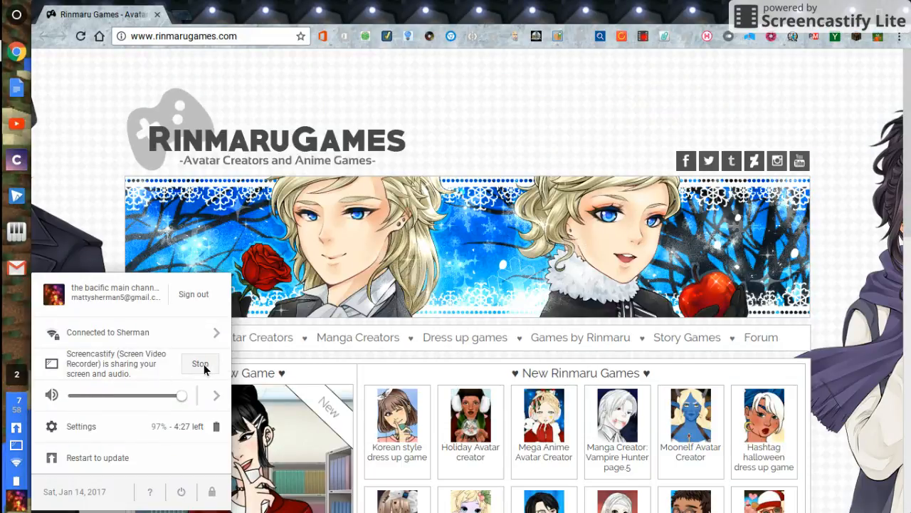